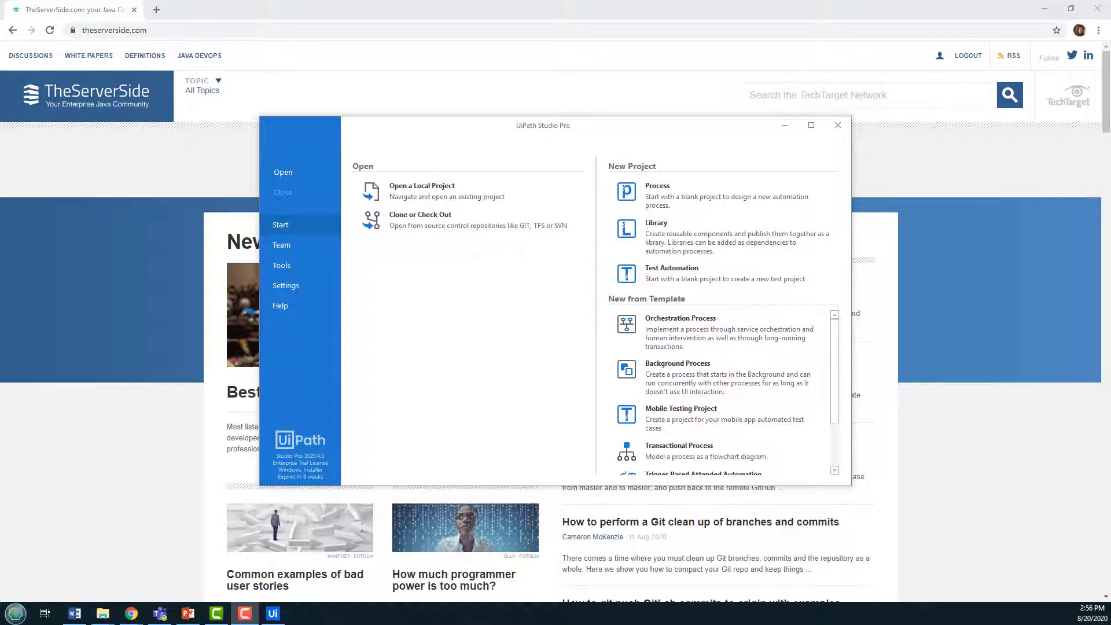
mouse_move(657, 197)
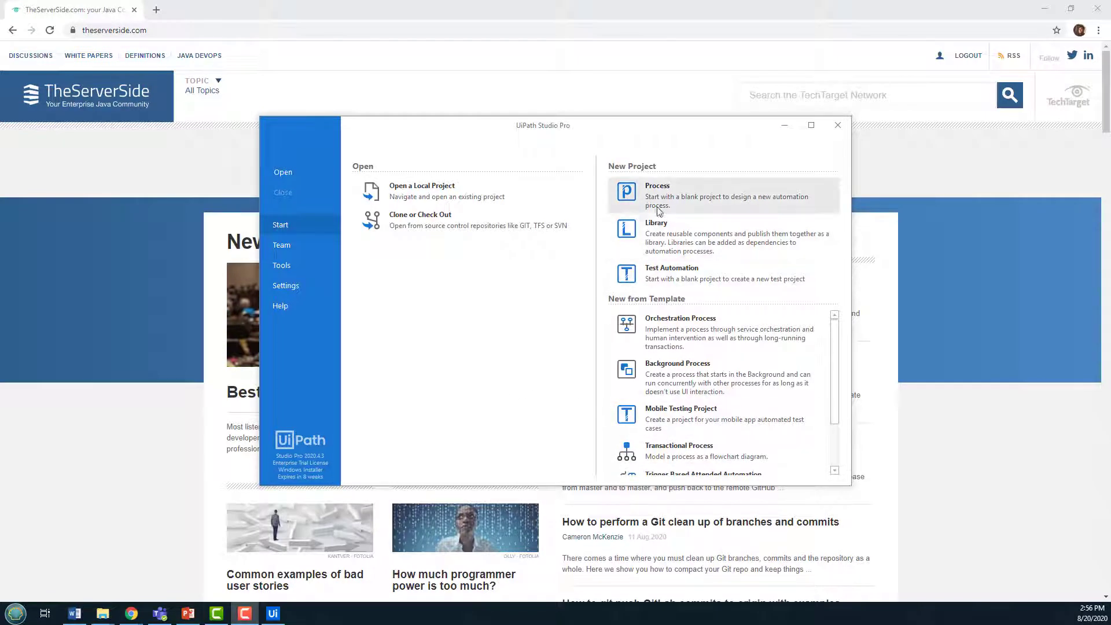
mouse_move(685, 188)
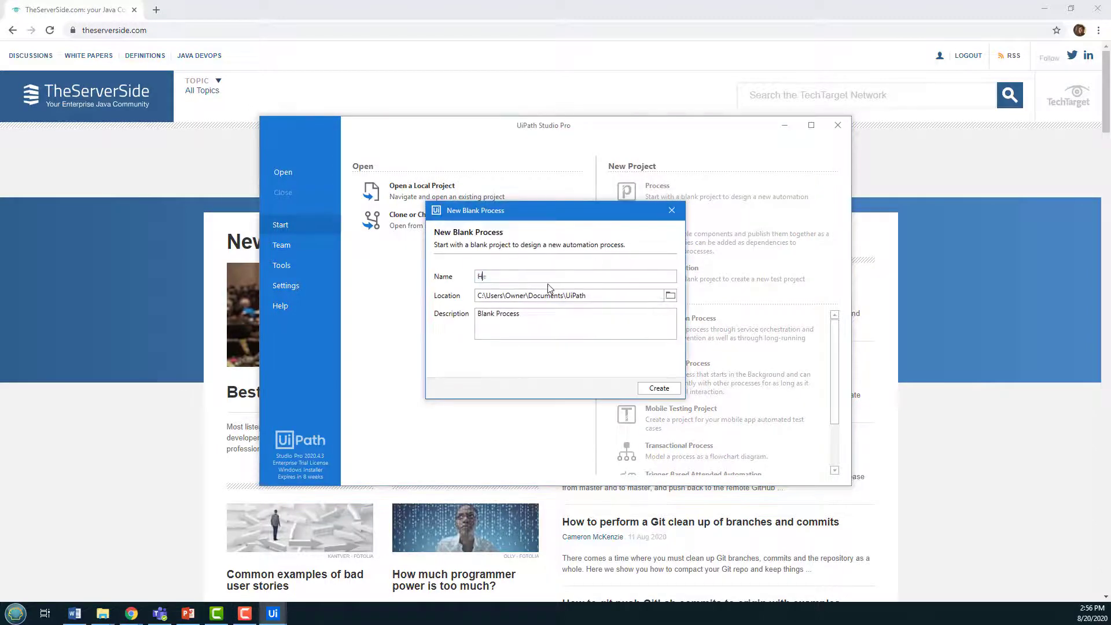
Create a new blank process named HelloWorld with description HelloWorld
type("HelloWorld")
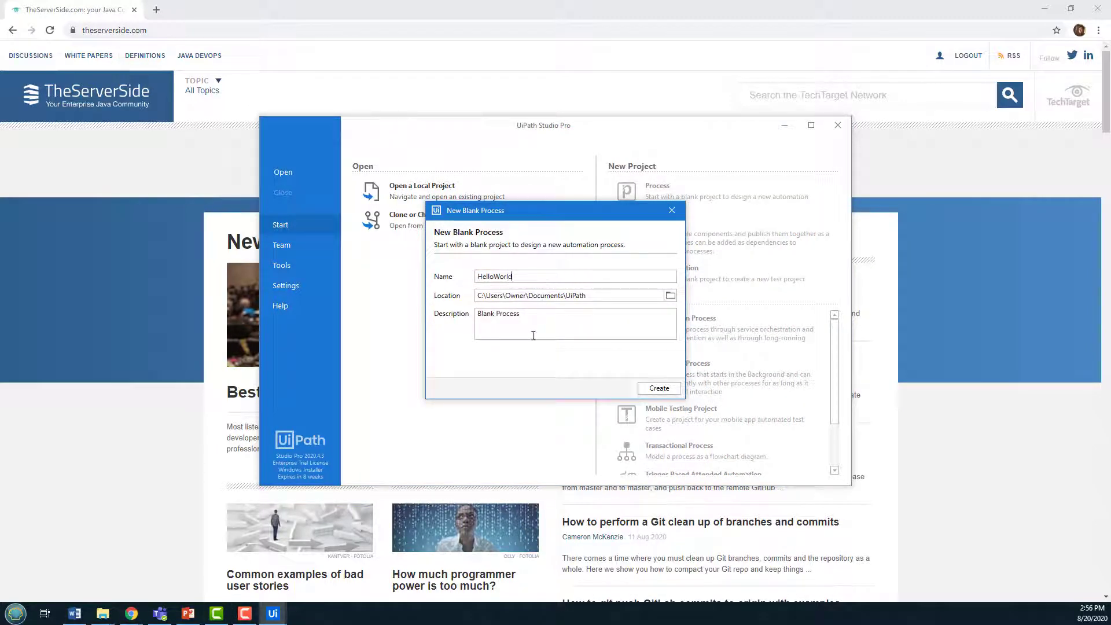
type("HelloWorld")
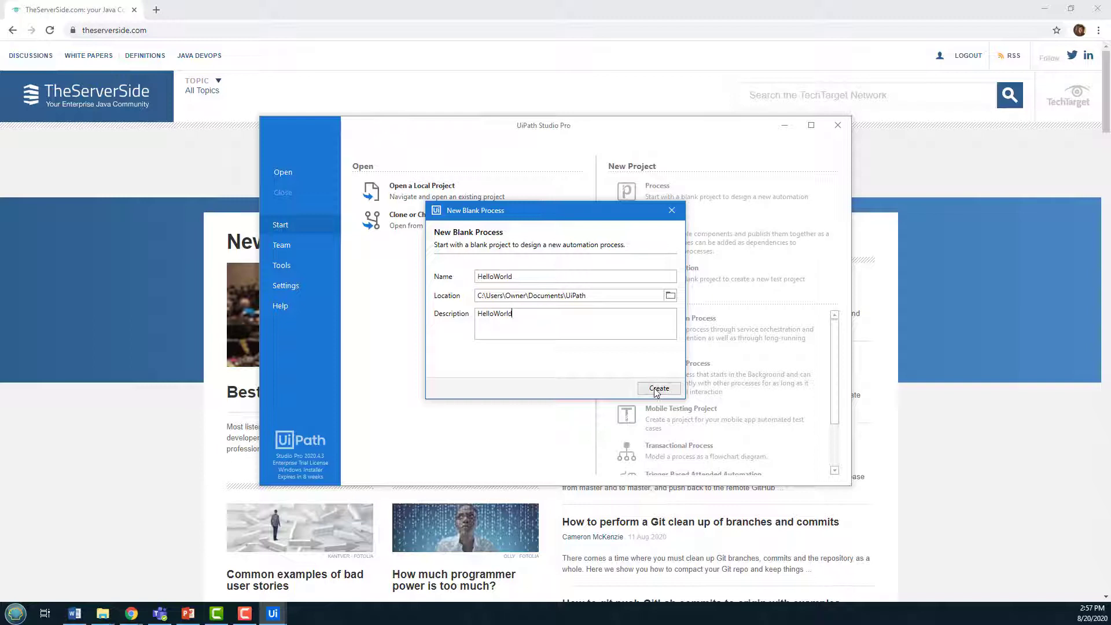
left_click(658, 389)
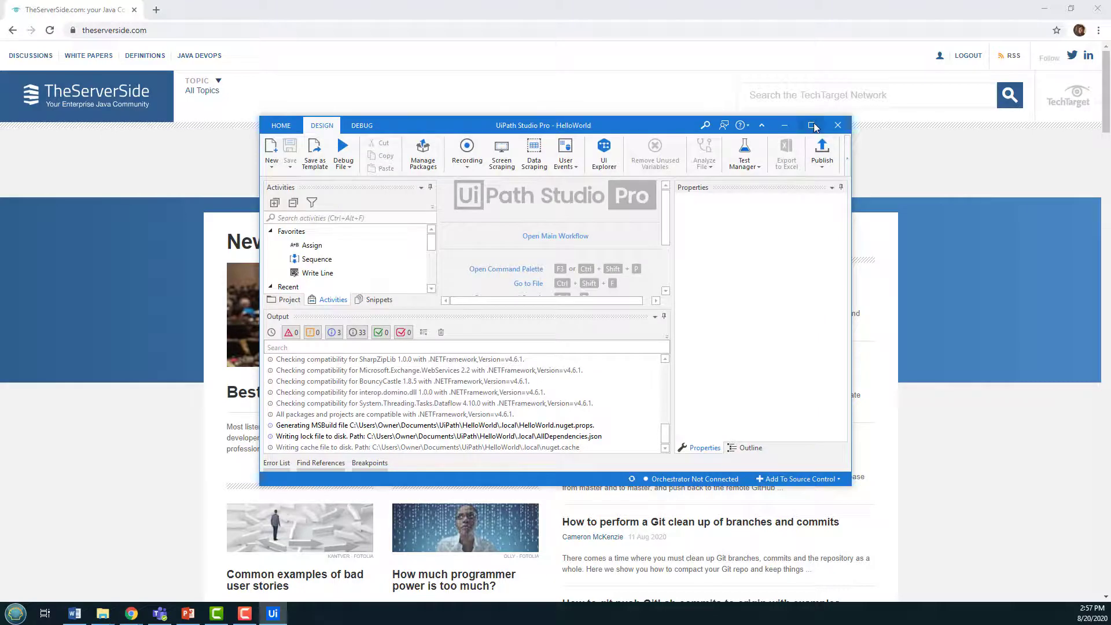
Maximize Studio and open Main.xaml from the Project panel as an empty sequence canvas
left_click(813, 125)
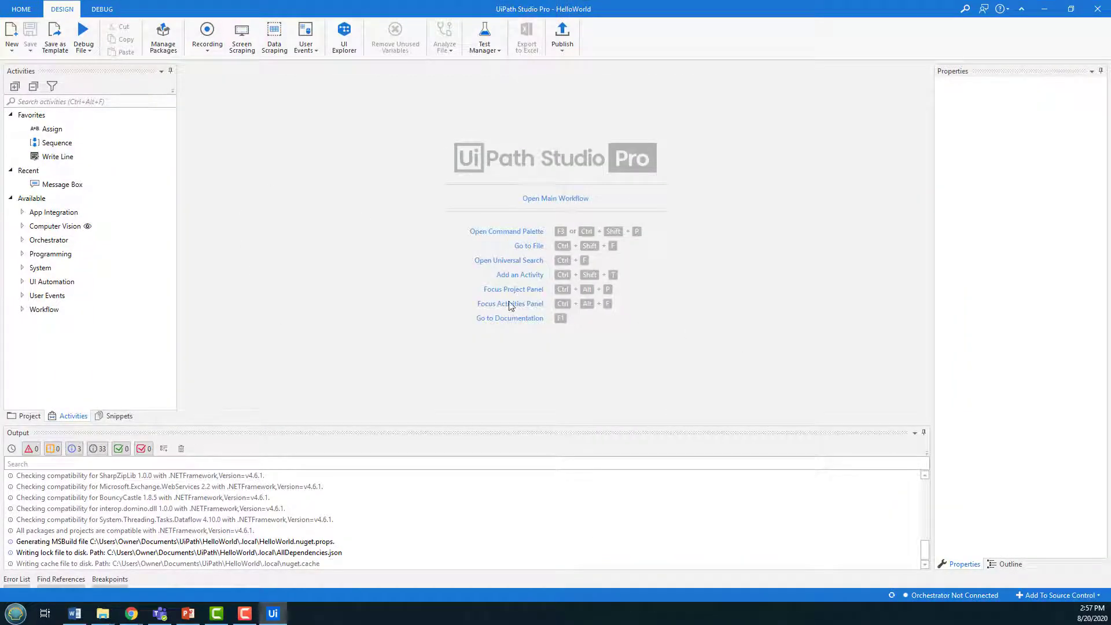
left_click(28, 416)
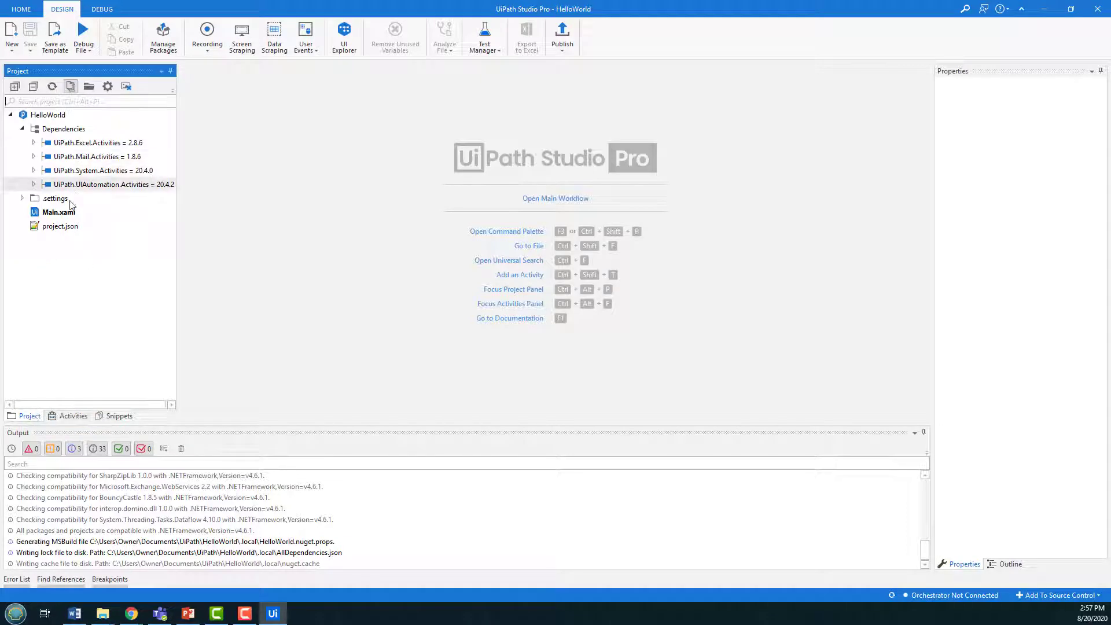
double_click(58, 211)
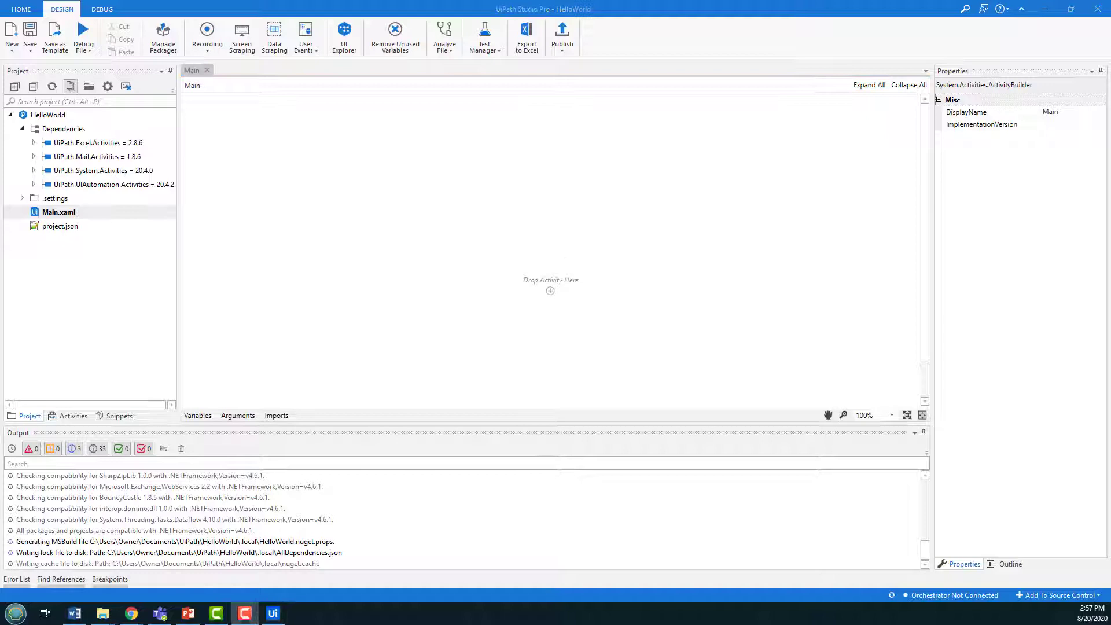
mouse_move(500, 313)
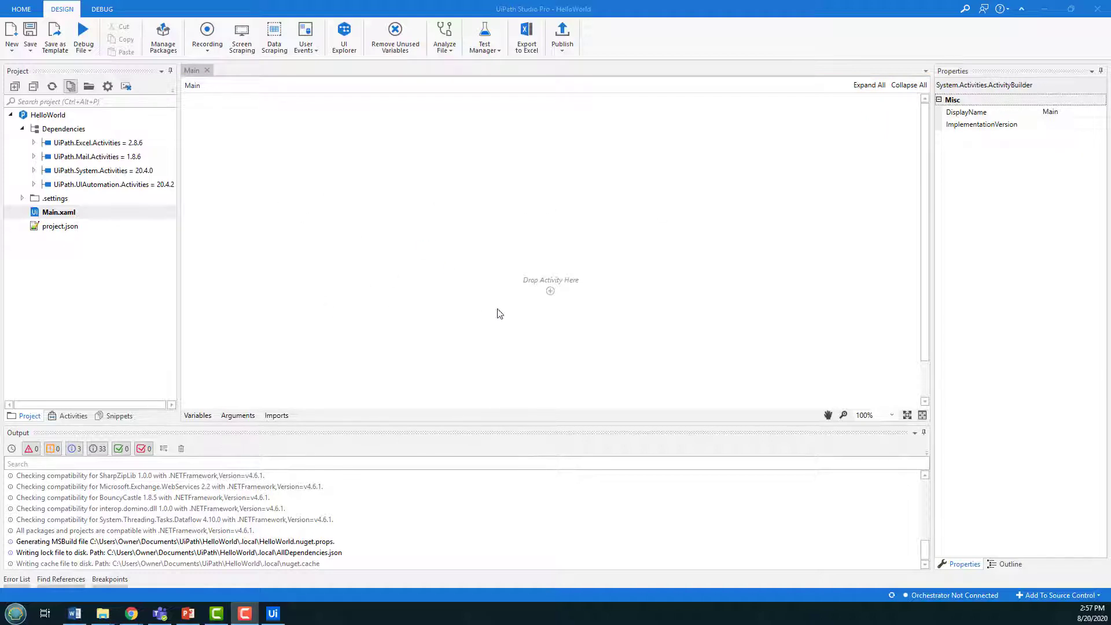
mouse_move(185, 349)
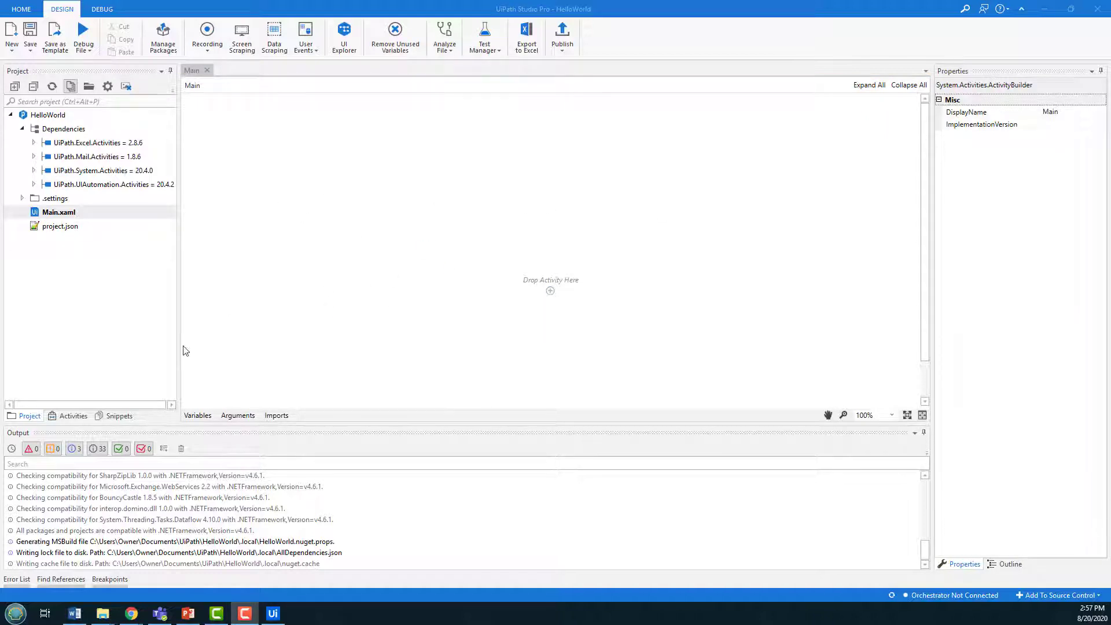
Browse the Activities library into Available > System > Dialog to reach Message Box
left_click(73, 416)
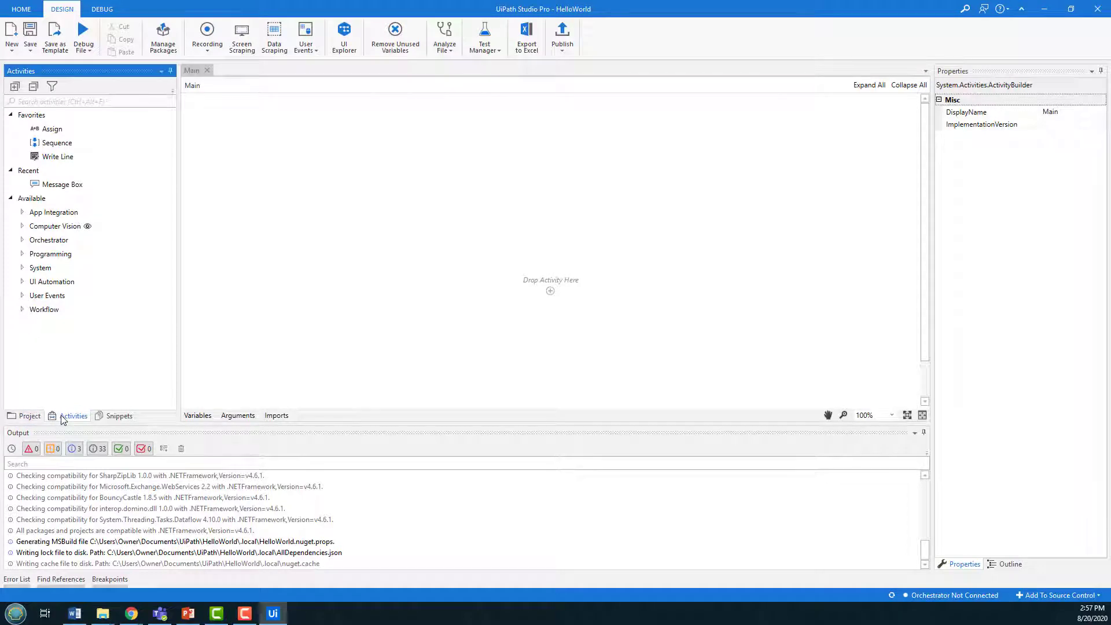
left_click(31, 416)
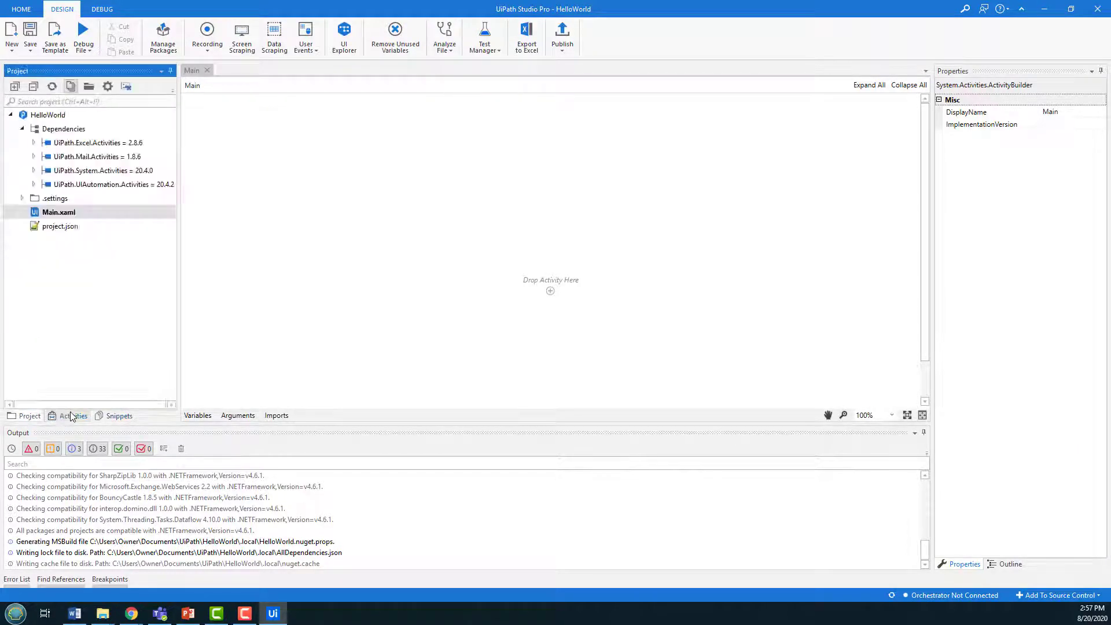
left_click(73, 415)
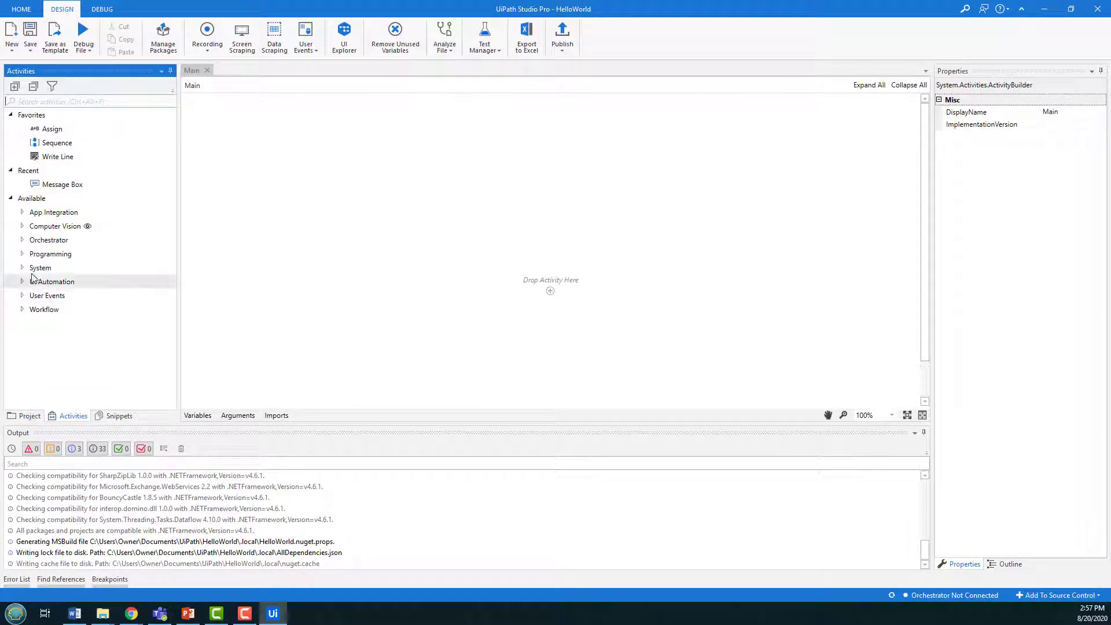
left_click(41, 267)
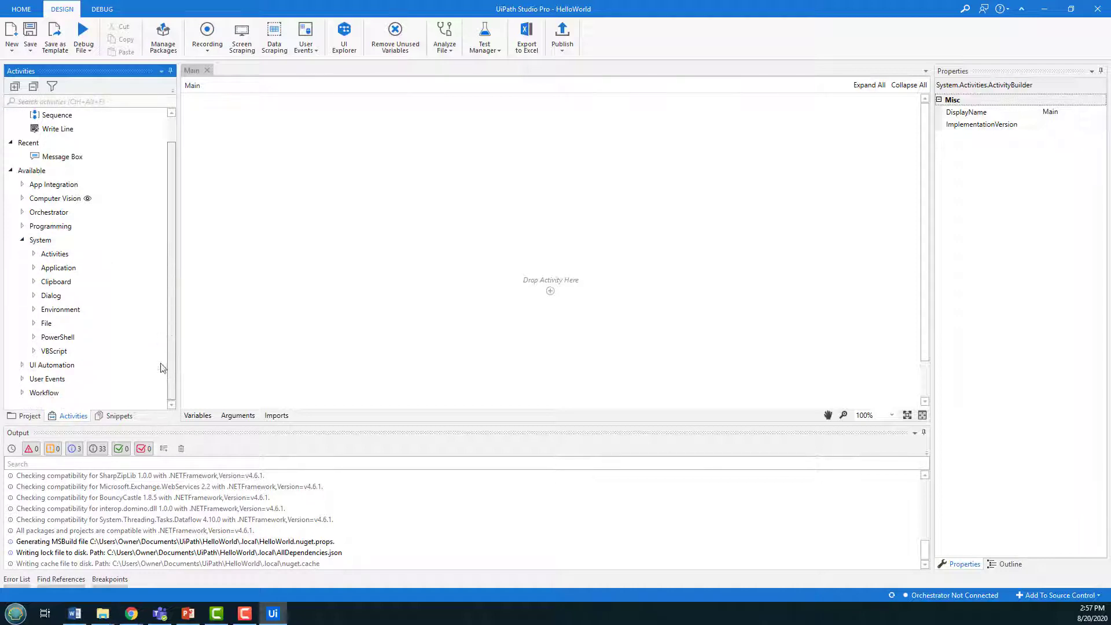
left_click(51, 295)
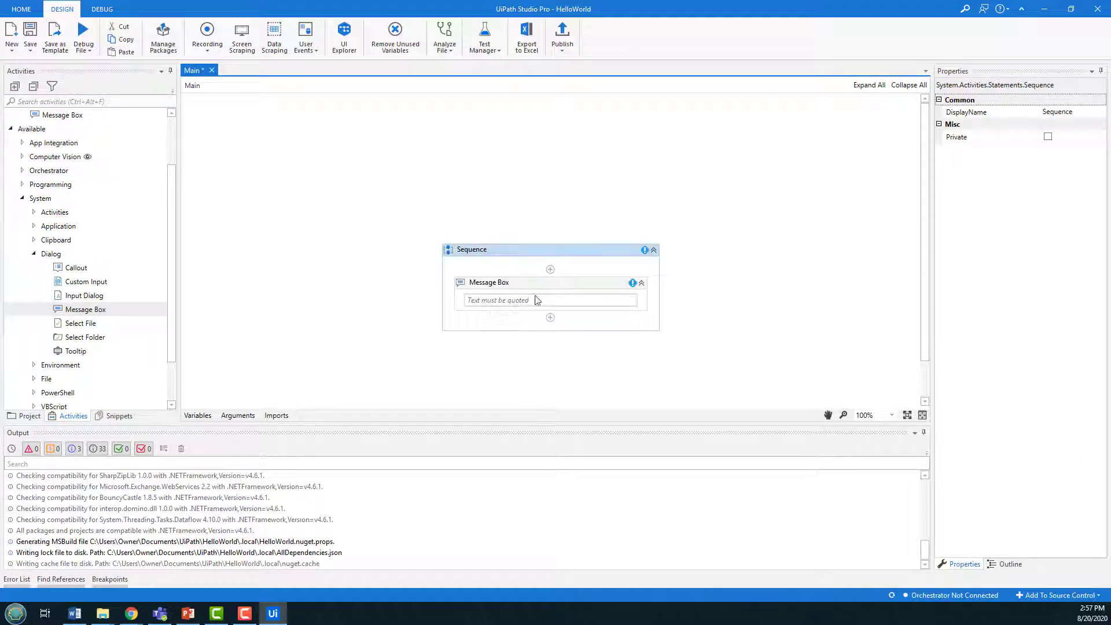
Set the Message Box activity's text to "Hello World" and commit it
left_click(550, 299)
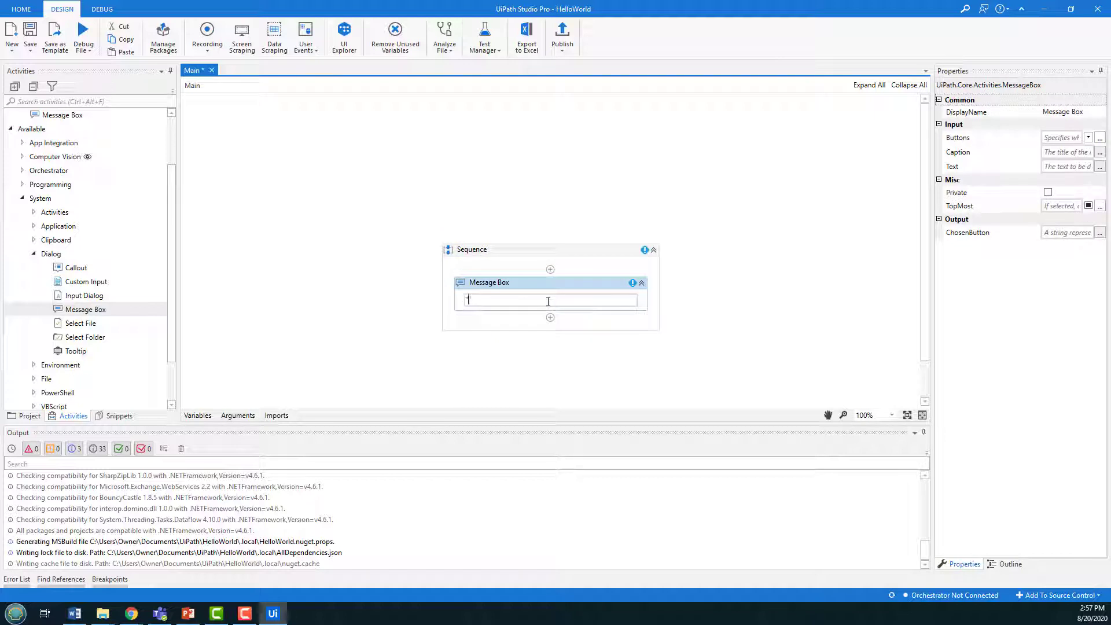
type("\"Hello World")
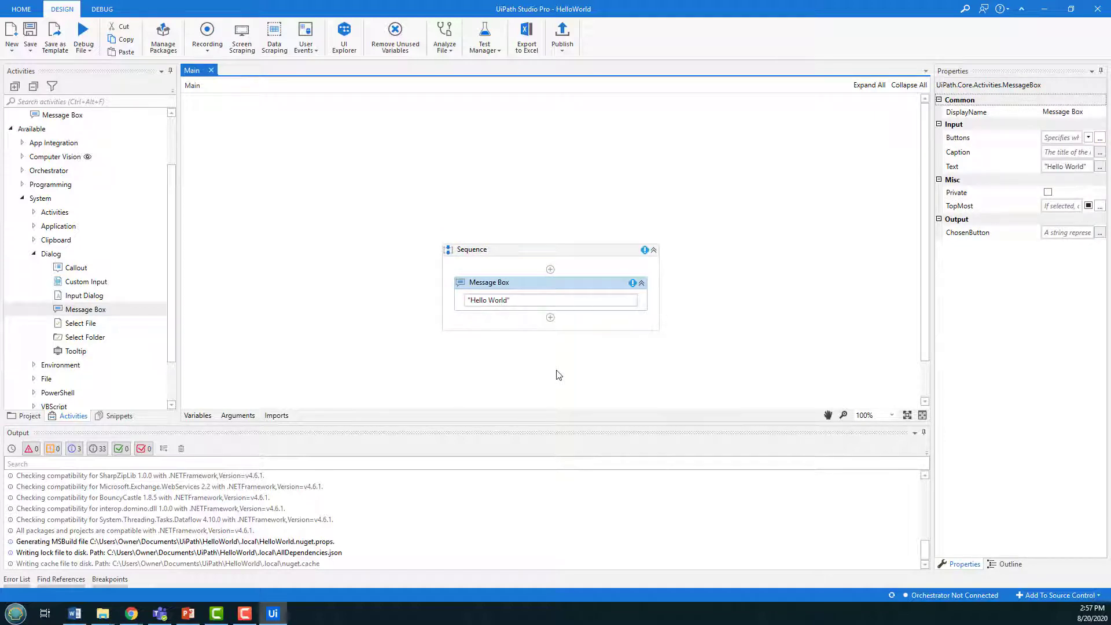
left_click(30, 36)
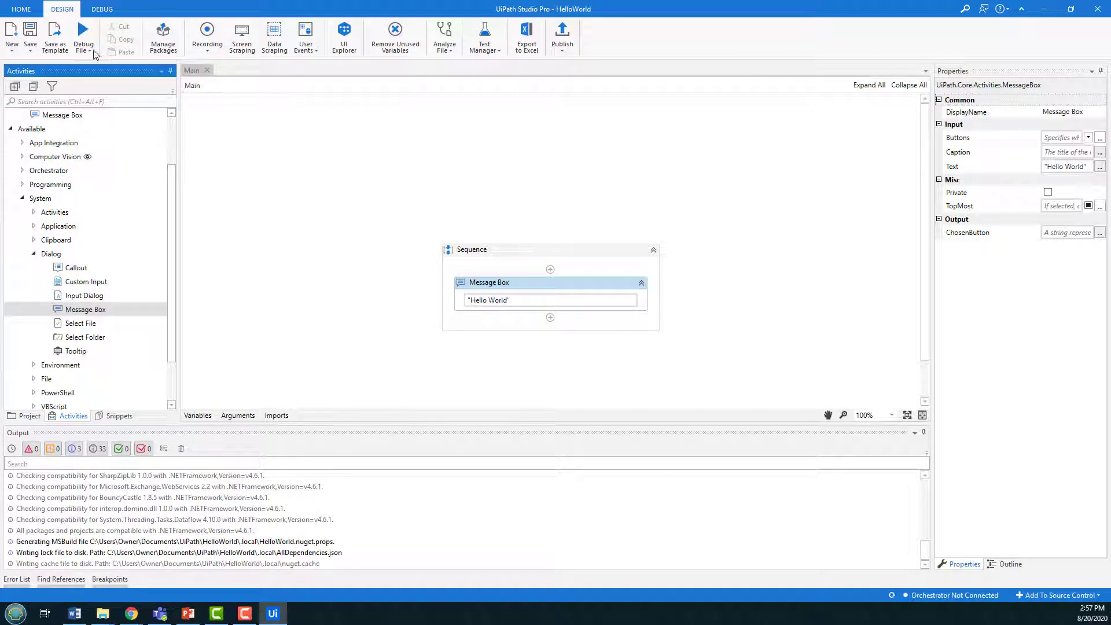
Run Main.xaml so the "Hello World" message box pops up
left_click(90, 33)
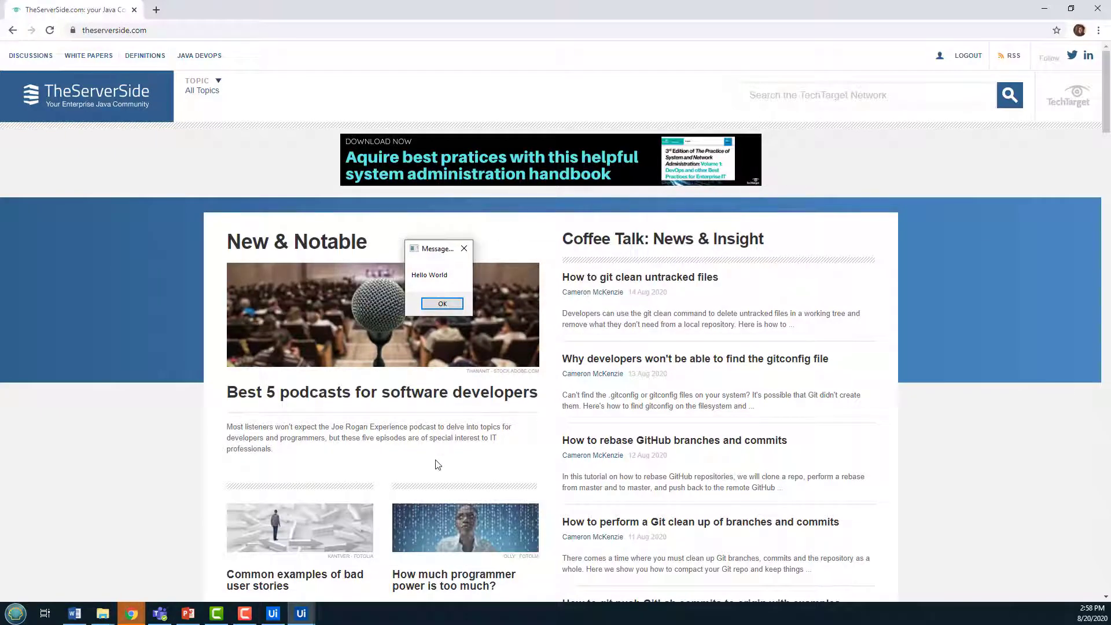
mouse_move(487, 327)
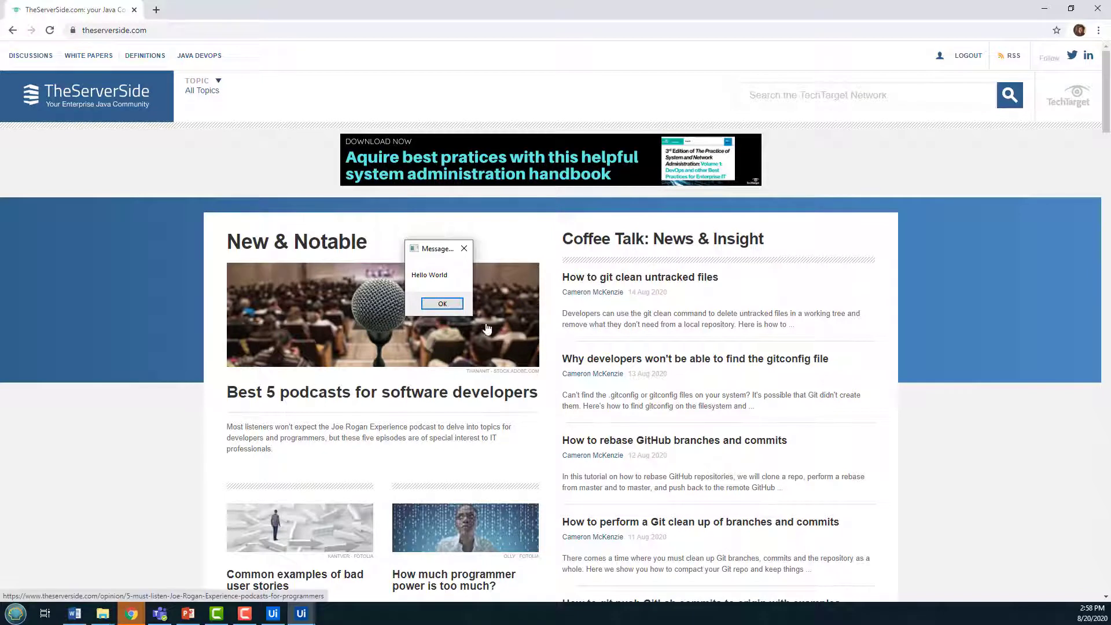